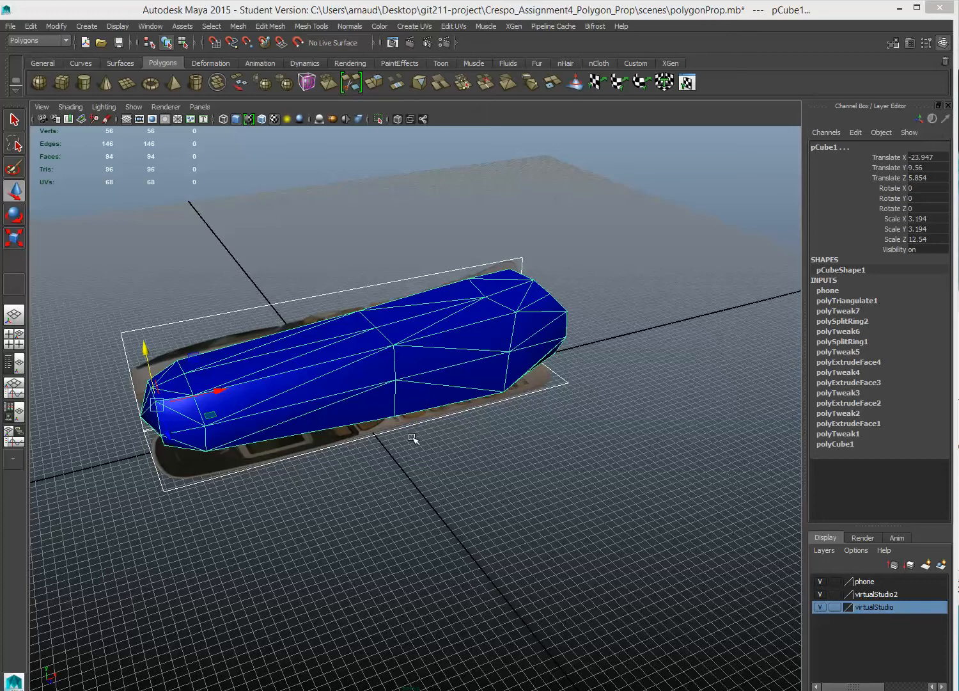
pyautogui.moveTo(414, 463)
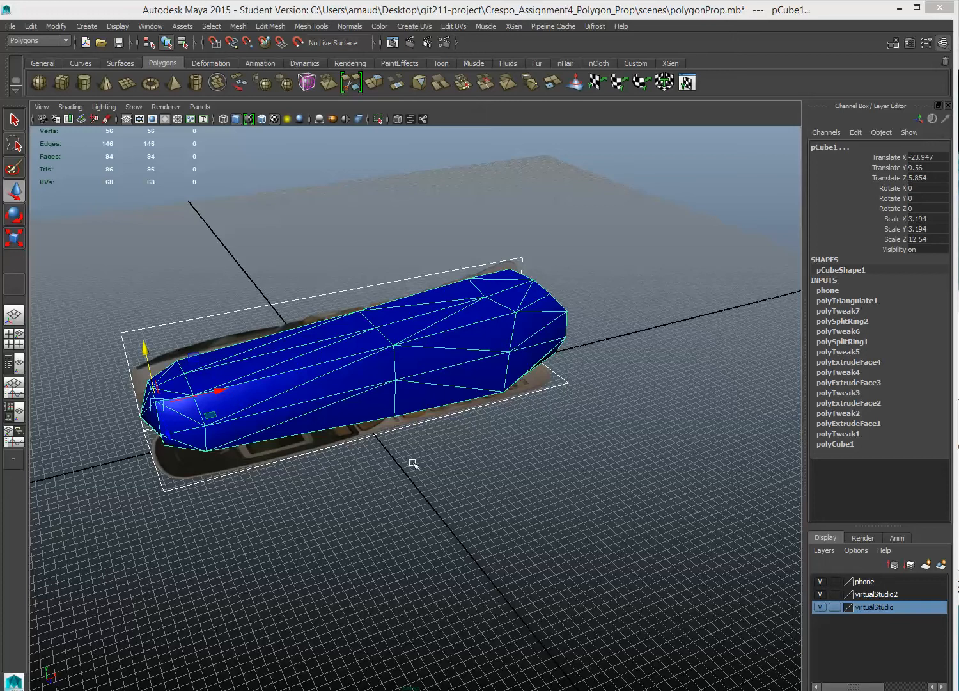
pyautogui.moveTo(415, 472)
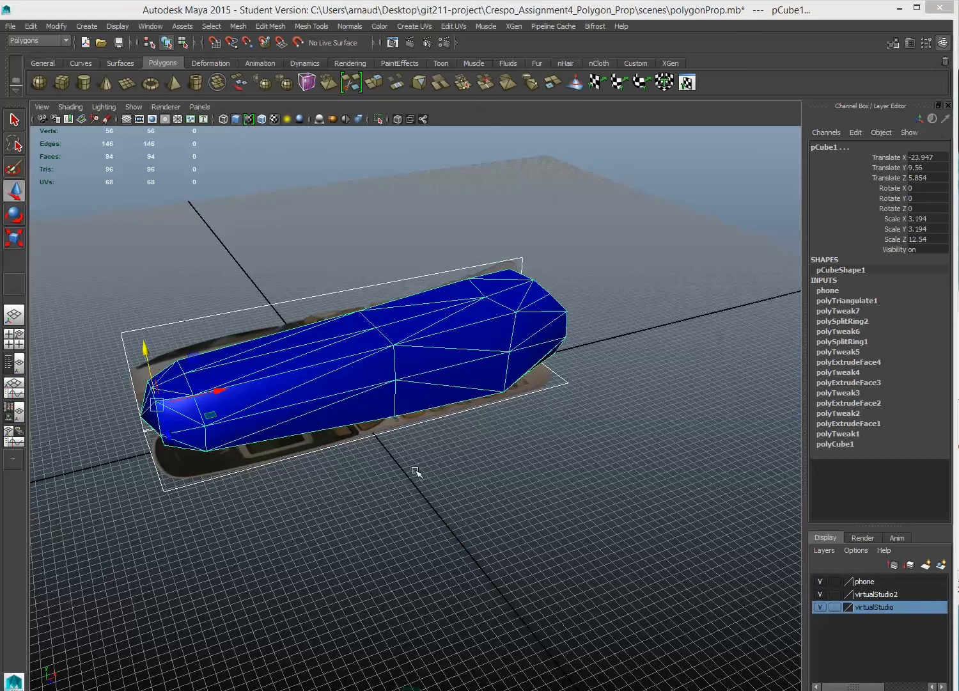
pyautogui.moveTo(296, 345)
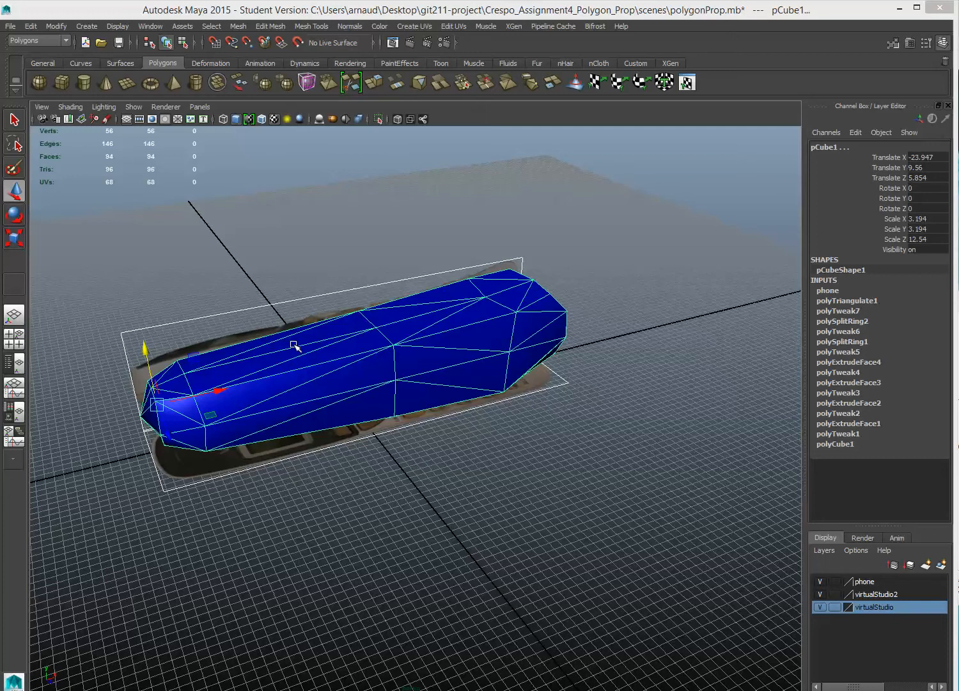
pyautogui.moveTo(270, 25)
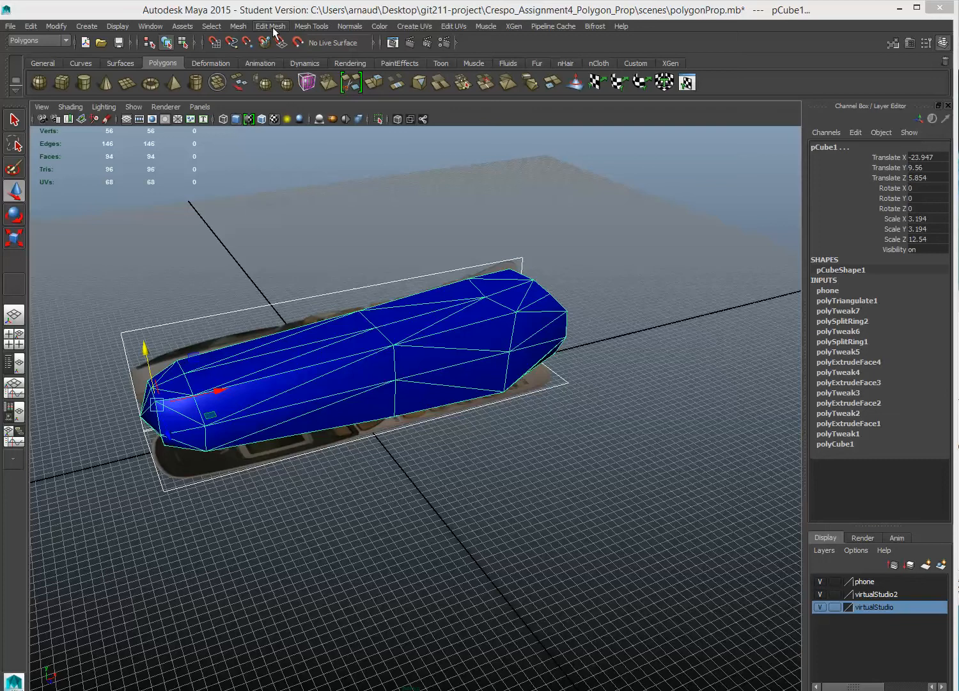
# Quadrangulate pCube1 so its triangles become four-sided faces, then view it from the side
pyautogui.click(269, 26)
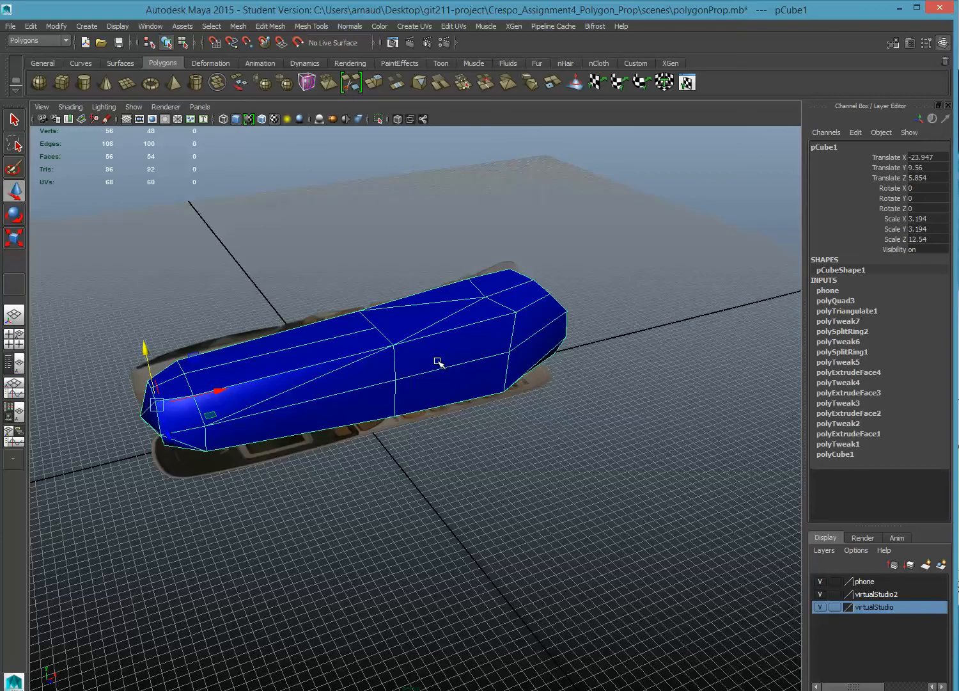
pyautogui.moveTo(357, 330)
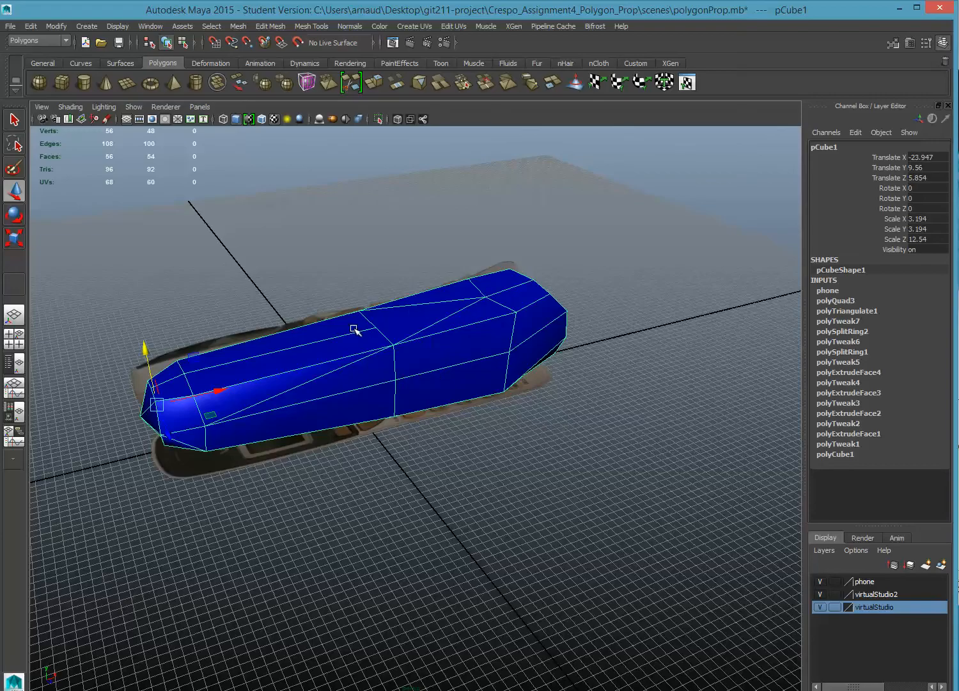
pyautogui.moveTo(432, 343)
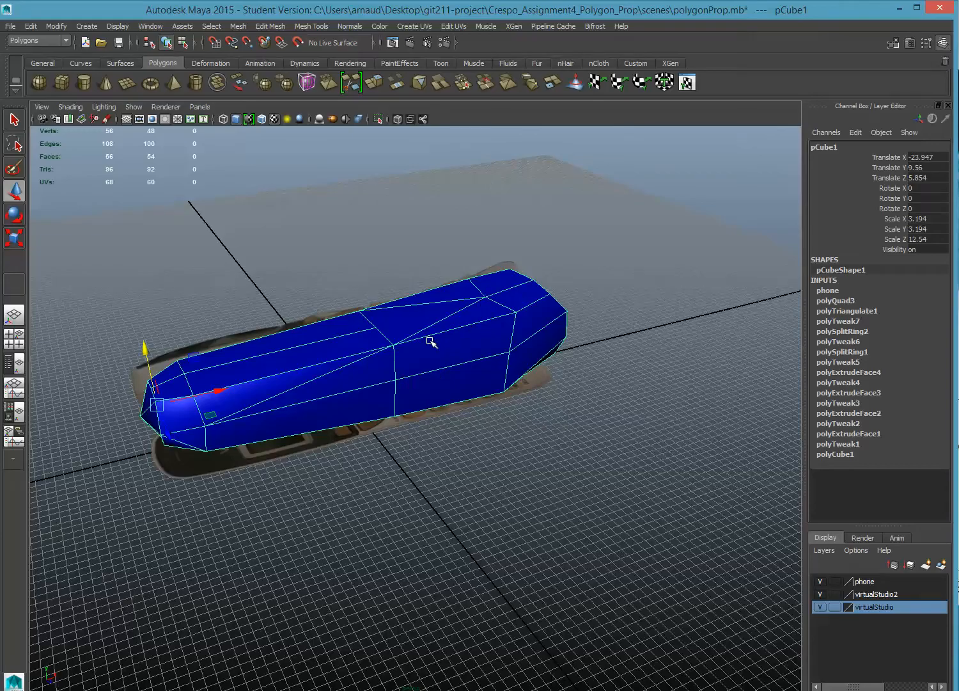
pyautogui.moveTo(435, 343); pyautogui.dragTo(492, 339)
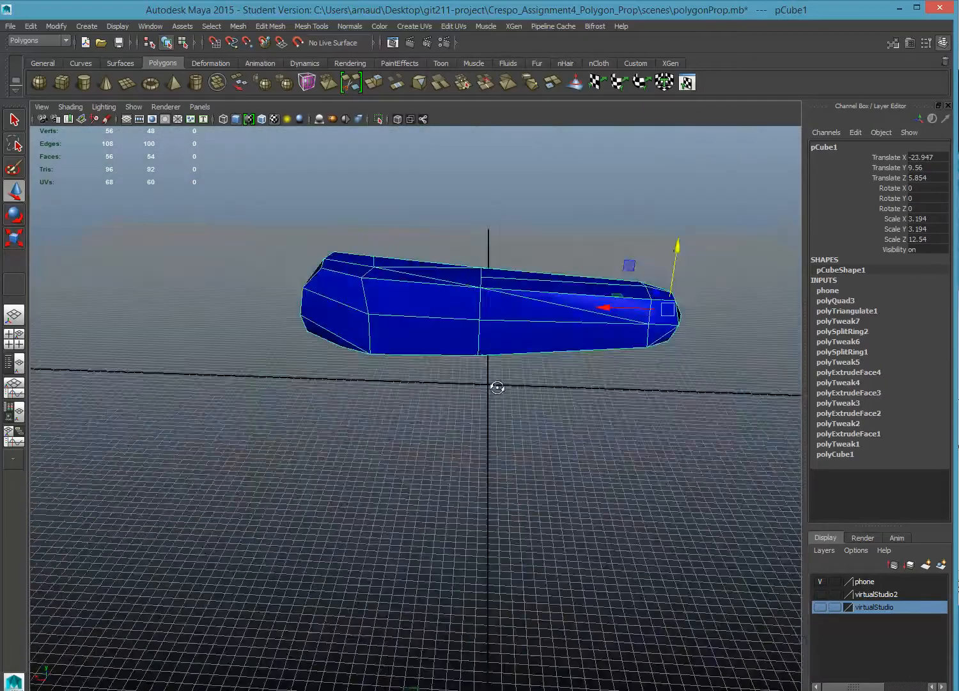
# Delete the stray diagonal edge in Edge mode and cut a new edge along the phone with Multi-Cut
pyautogui.moveTo(499, 387); pyautogui.dragTo(299, 425)
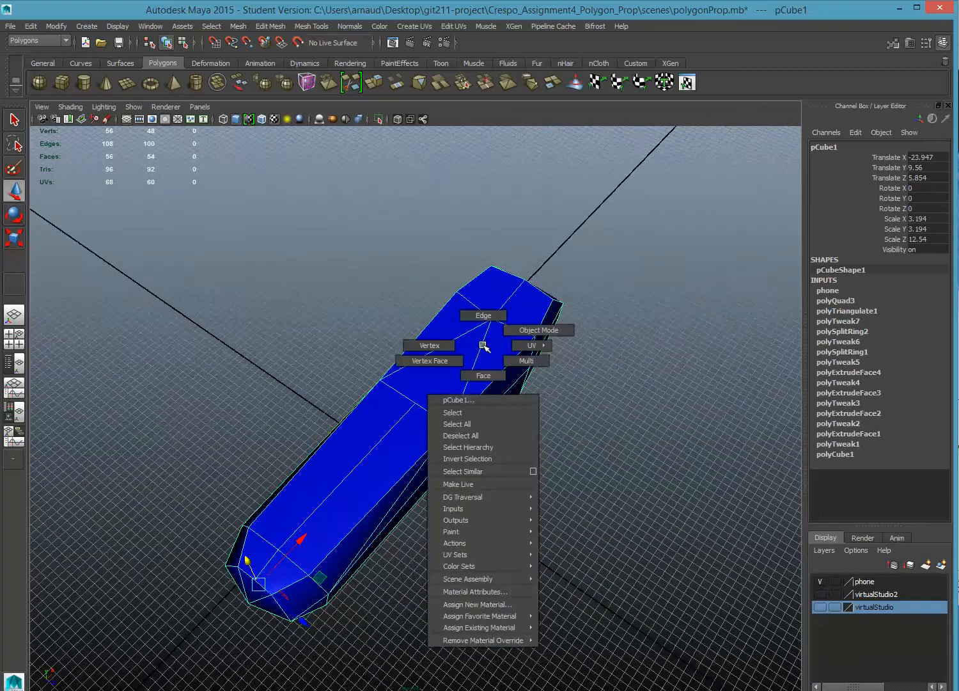
pyautogui.click(484, 315)
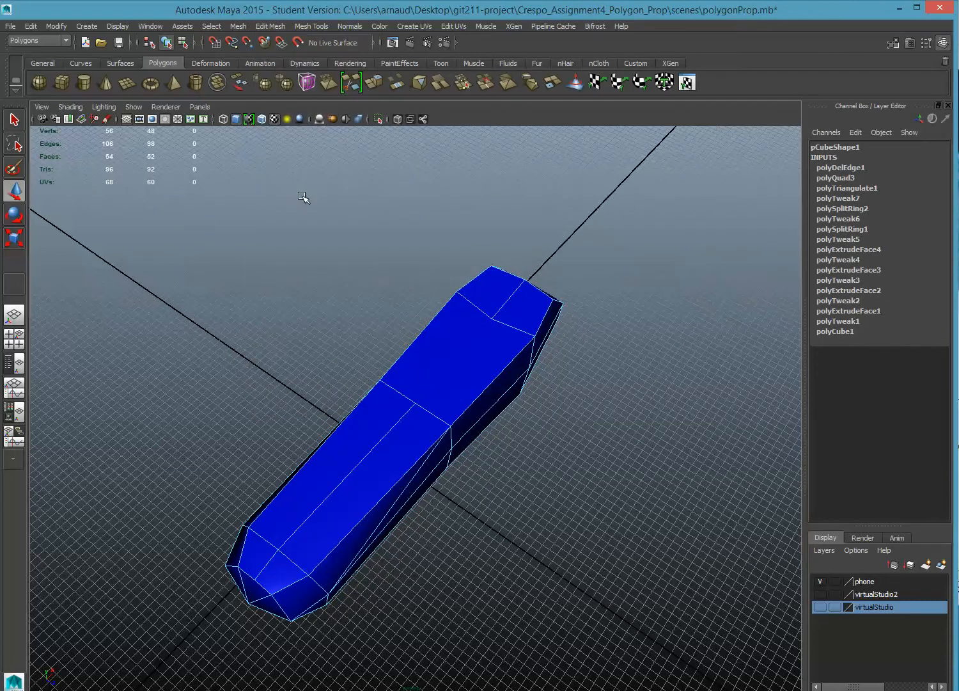
pyautogui.click(313, 25)
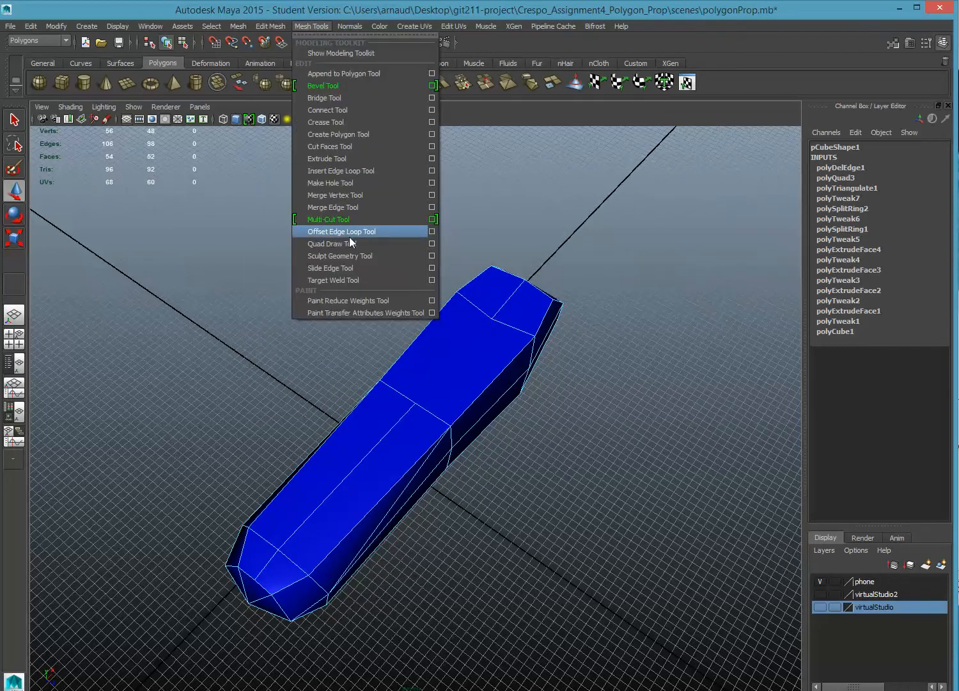
pyautogui.click(343, 230)
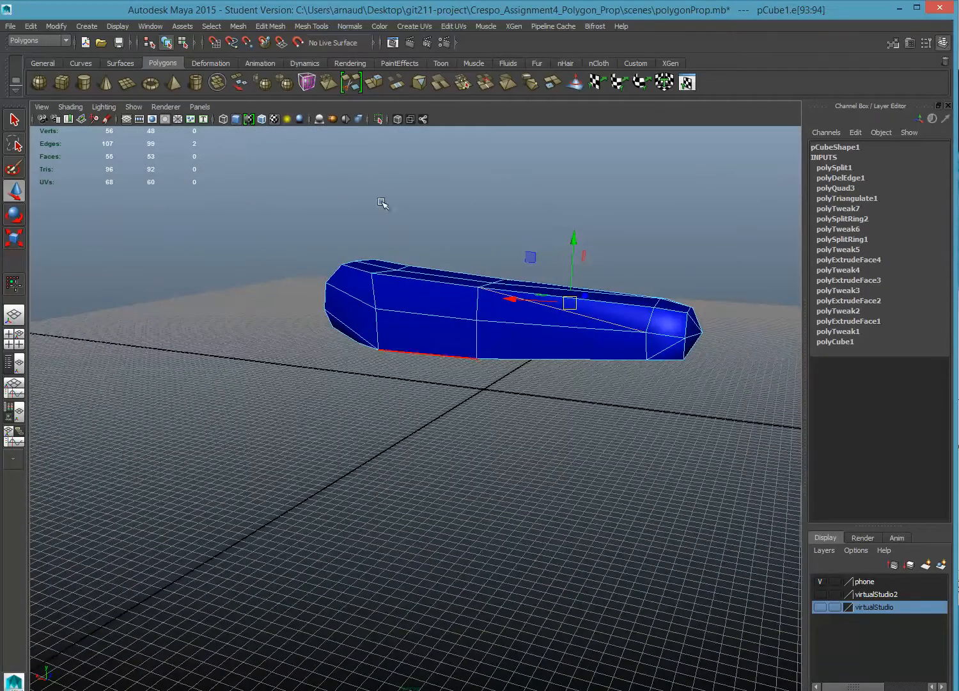
# Remove the leftover edges with Delete Edge/Vertex and orbit to see the reference phone
pyautogui.click(270, 26)
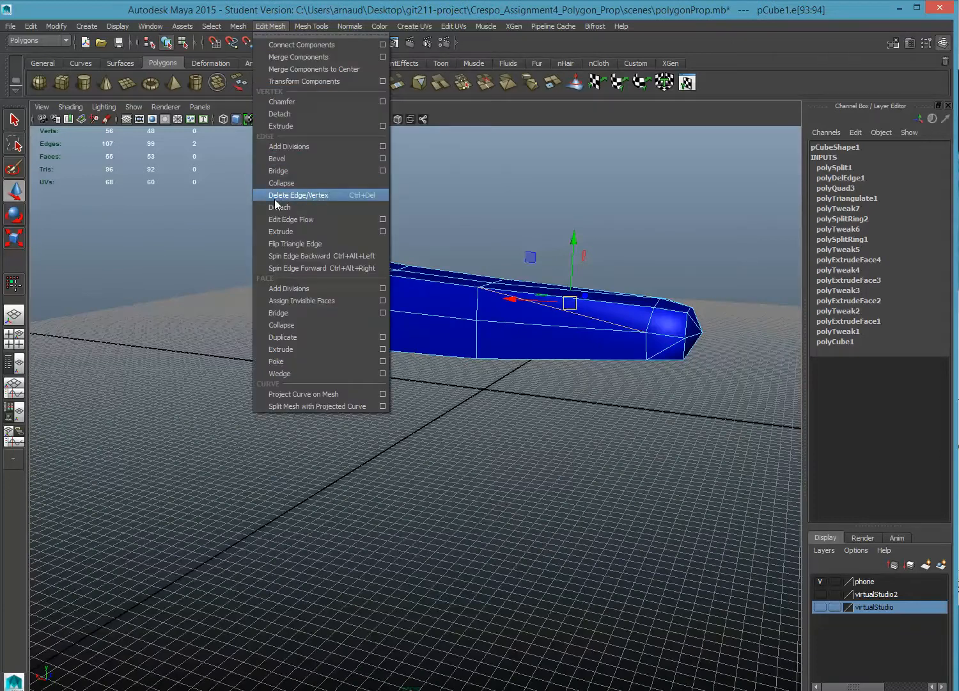
pyautogui.click(298, 195)
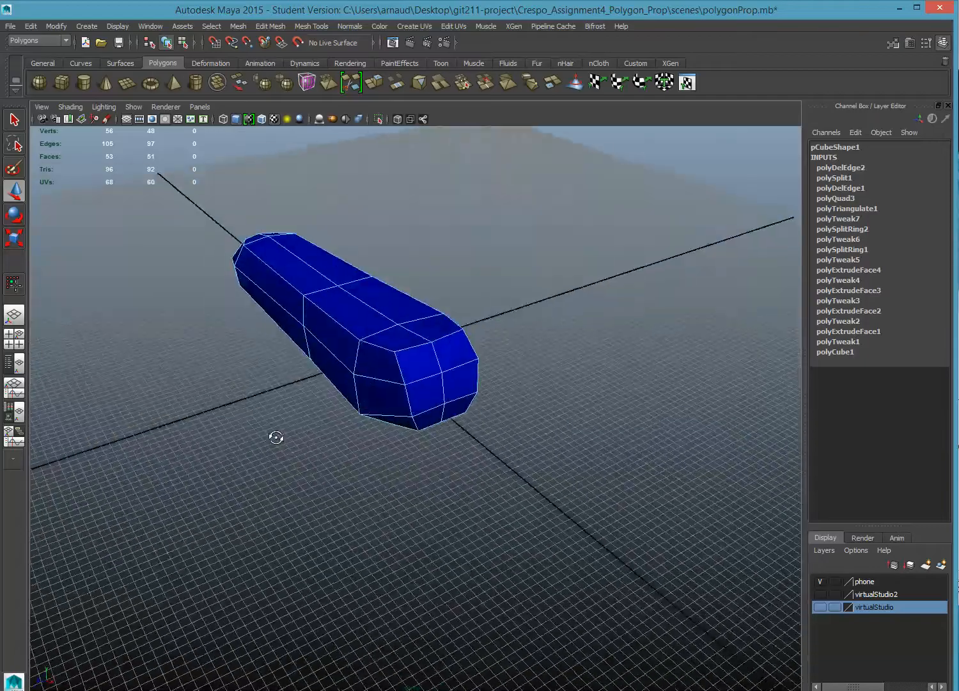
pyautogui.moveTo(276, 438); pyautogui.dragTo(401, 433)
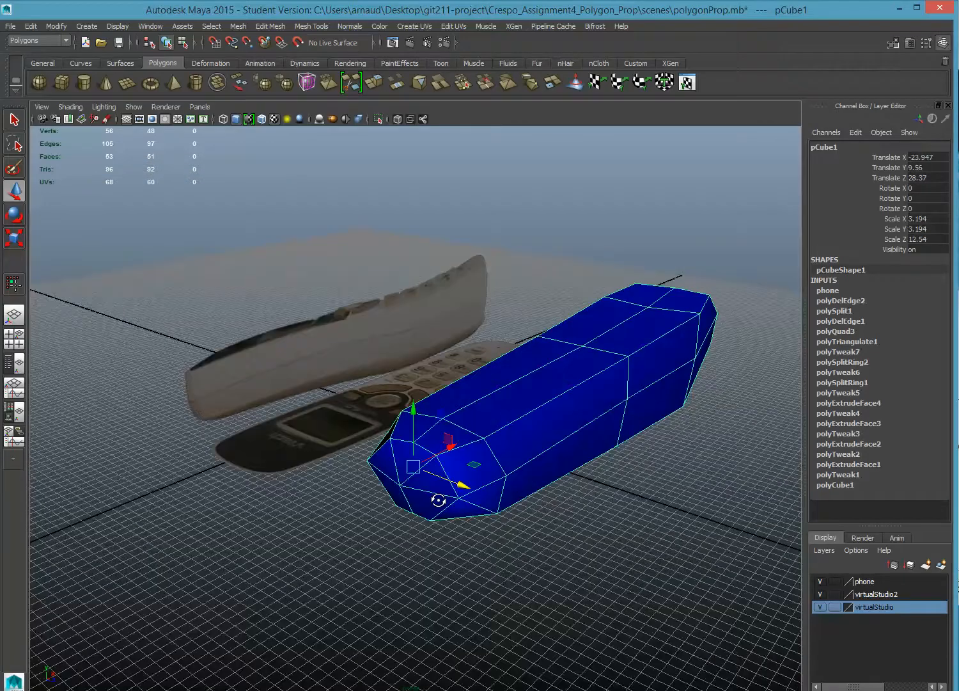
# Move pCube1 along Z until it lies over the reference phone model
pyautogui.moveTo(448, 384); pyautogui.dragTo(363, 493)
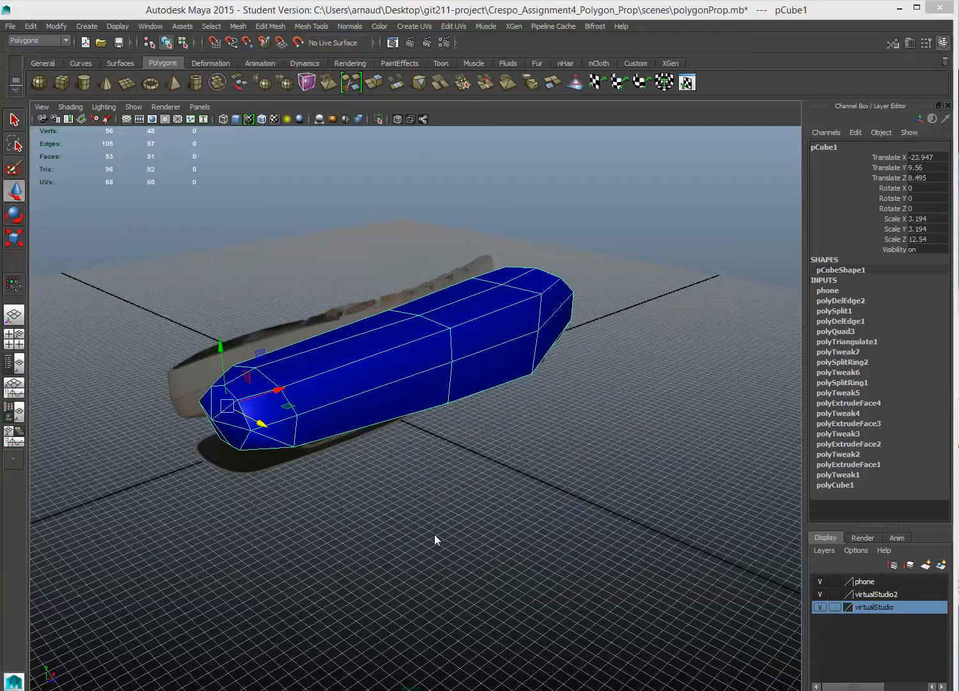
# Raise the blinn3 material's Transparency so the reference keypad shows through the mesh
pyautogui.press('space')
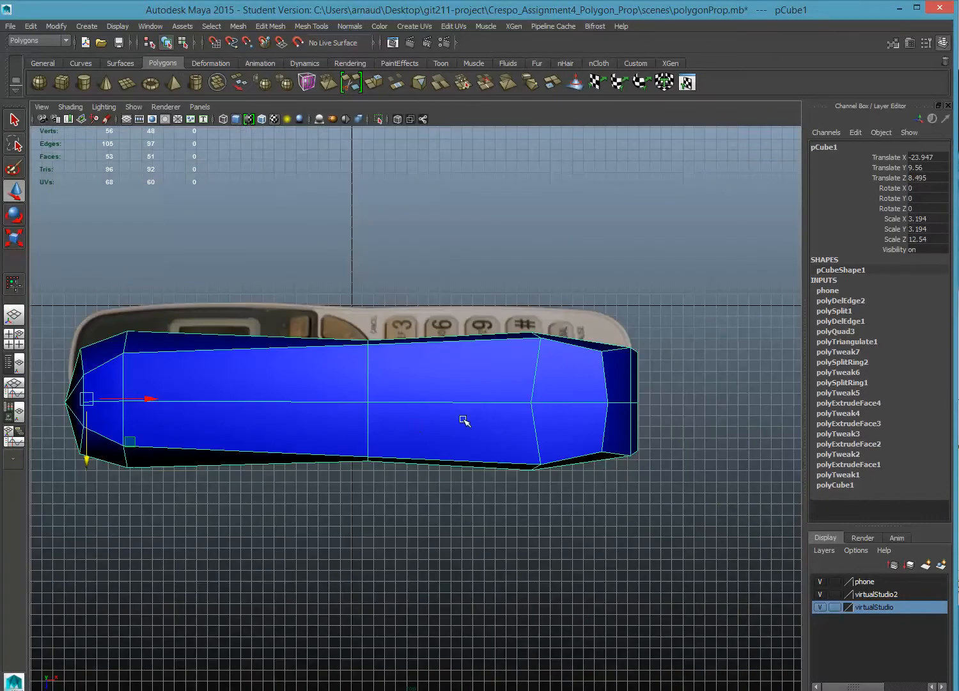
pyautogui.rightClick(466, 419)
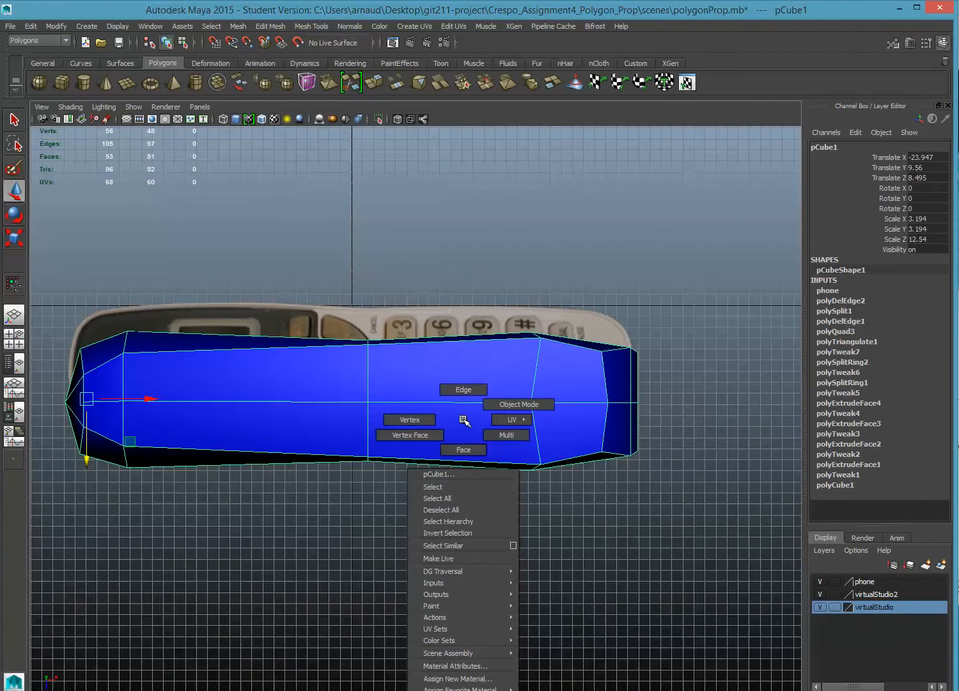
pyautogui.moveTo(463, 422)
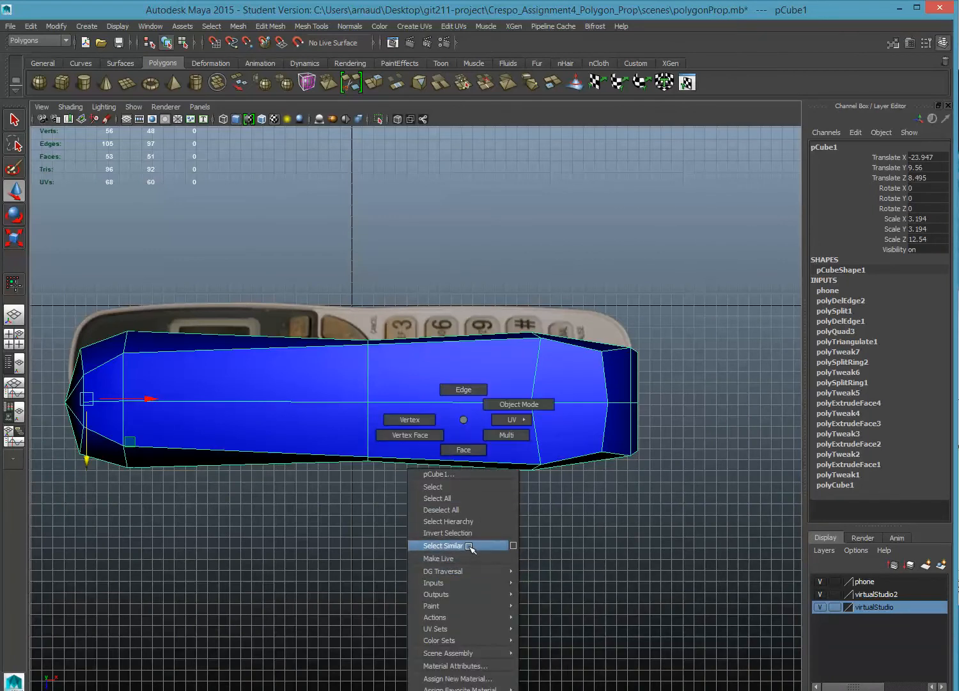
pyautogui.moveTo(458, 639)
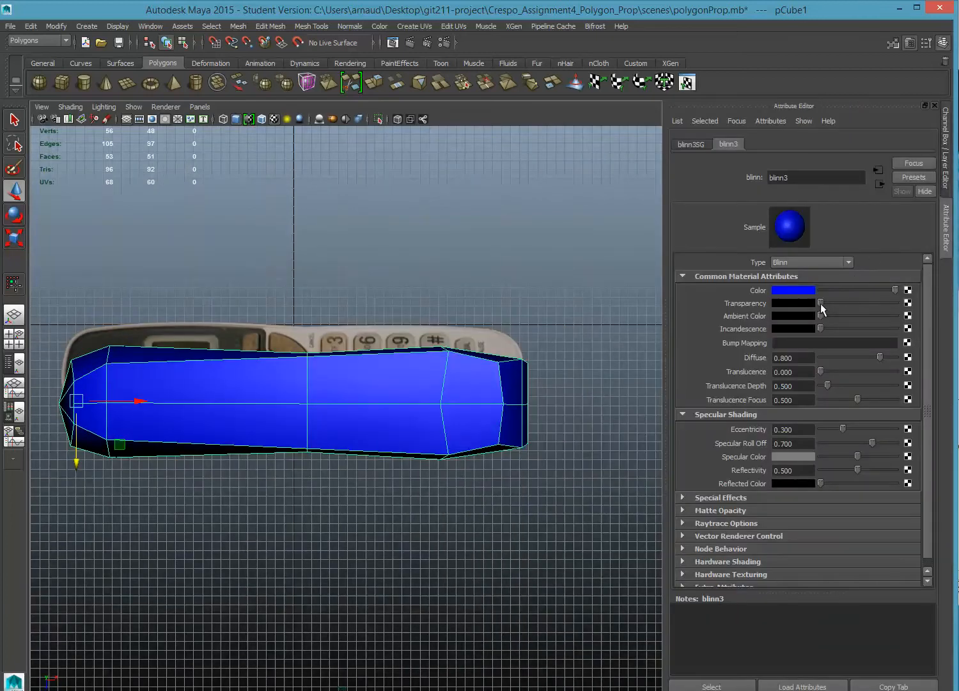
pyautogui.moveTo(821, 304); pyautogui.dragTo(882, 305)
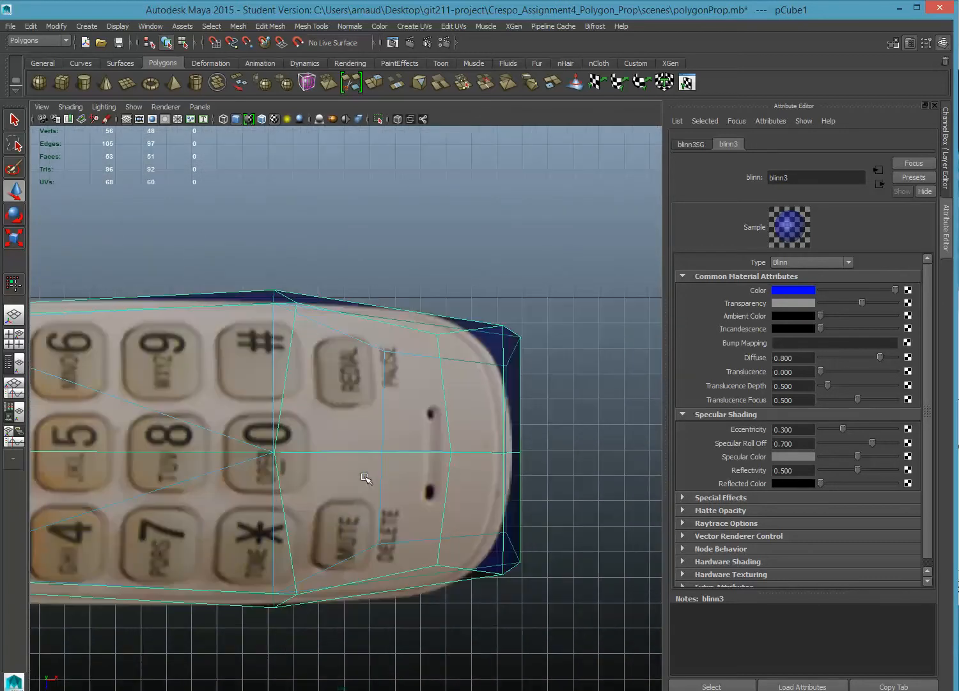
# Move the mesh's vertices in Vertex mode so its silhouette hugs the reference phone outline
pyautogui.rightClick(366, 478)
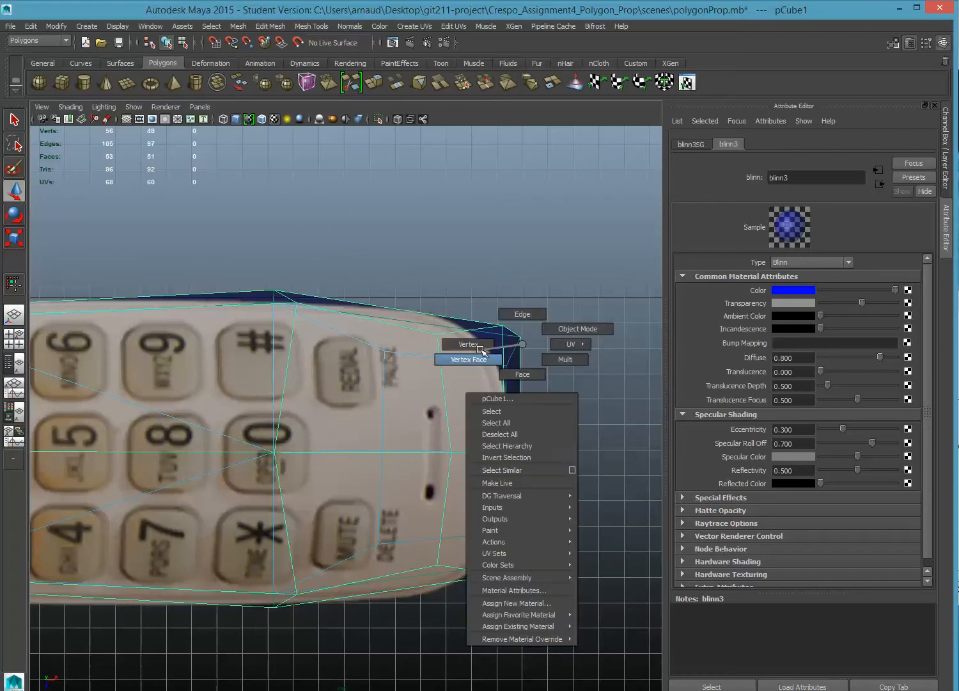
pyautogui.click(468, 358)
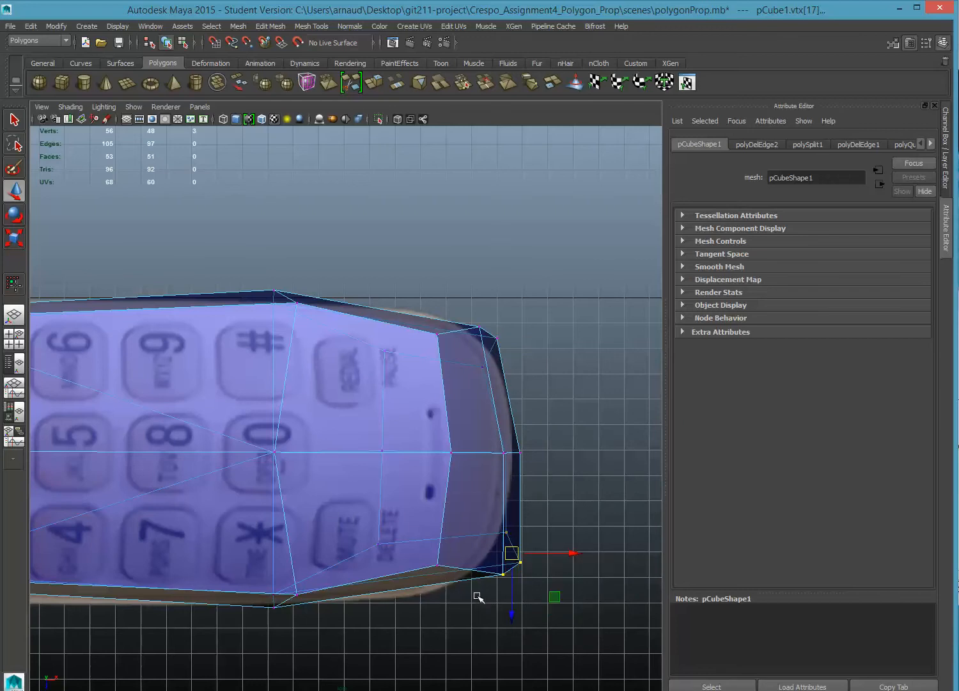
pyautogui.moveTo(511, 553); pyautogui.dragTo(471, 558)
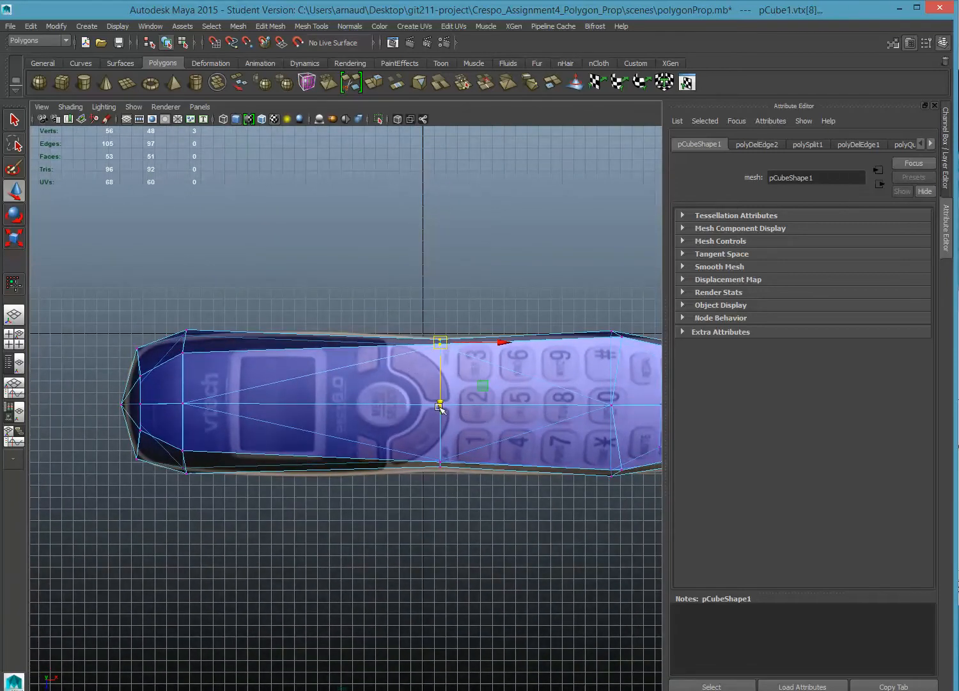
pyautogui.moveTo(440, 409); pyautogui.dragTo(456, 505)
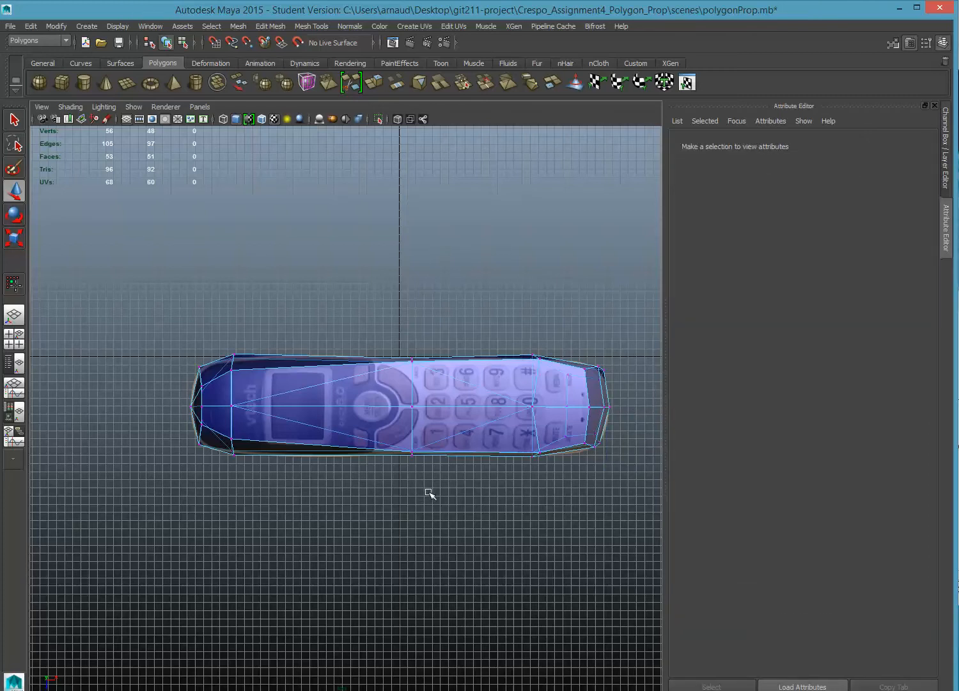
pyautogui.moveTo(428, 409); pyautogui.dragTo(408, 416)
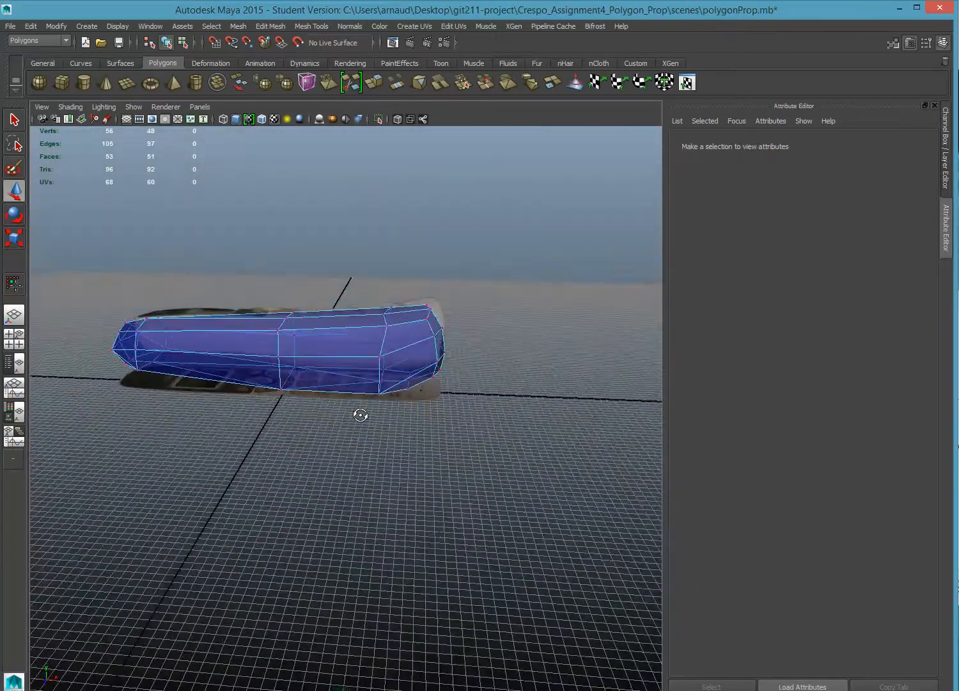
pyautogui.moveTo(360, 414); pyautogui.dragTo(404, 419)
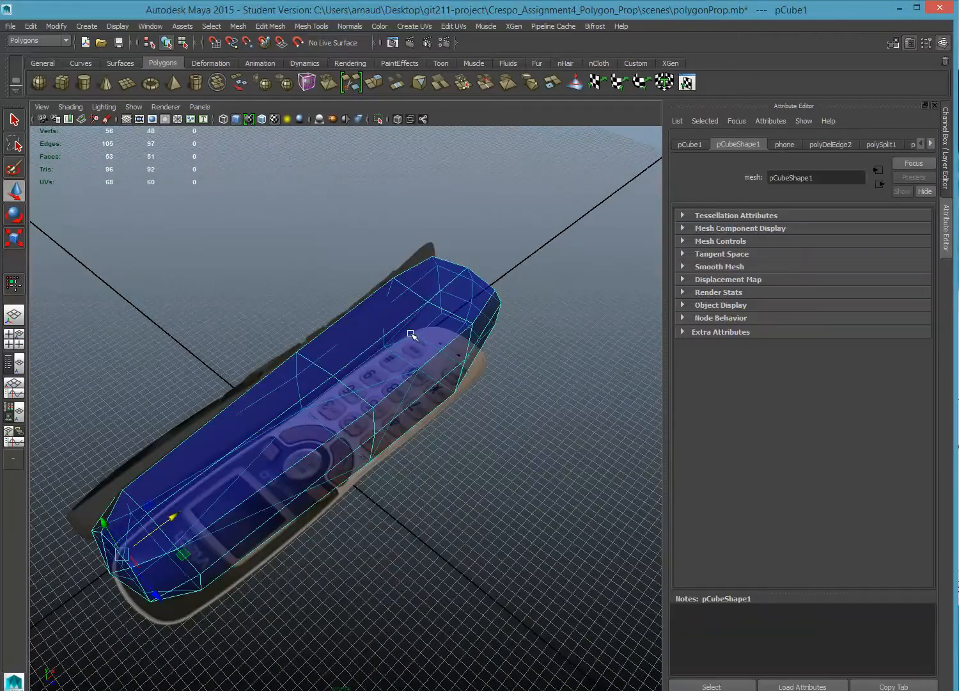
# Apply Normals > Soften Edge to the phone mesh and inspect its smooth shading from above
pyautogui.click(350, 26)
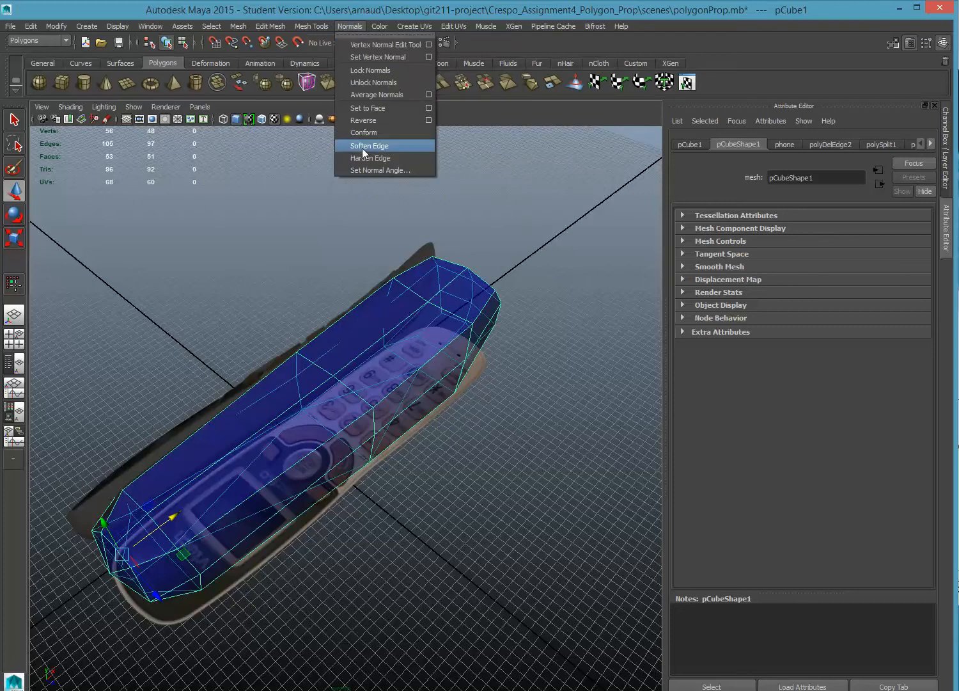
pyautogui.click(370, 146)
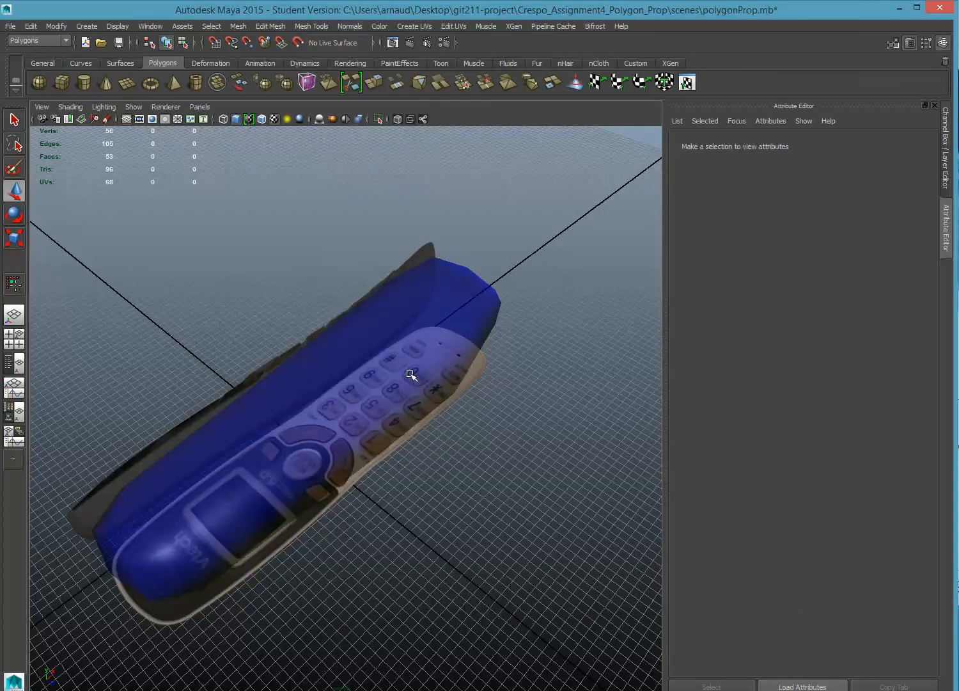
pyautogui.rightClick(410, 374)
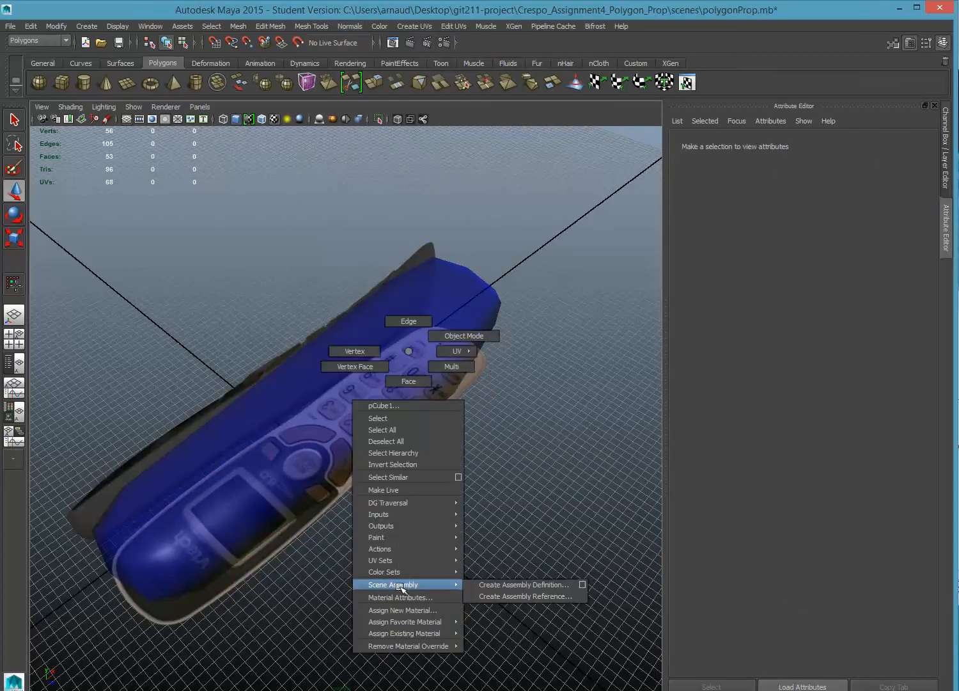
pyautogui.click(382, 404)
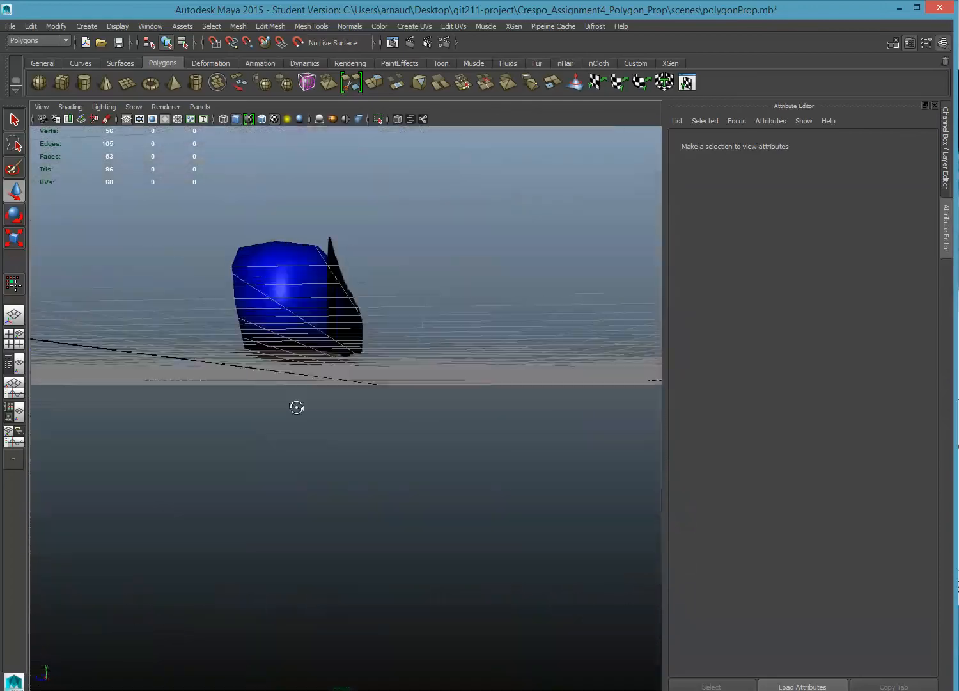
pyautogui.moveTo(297, 407); pyautogui.dragTo(471, 409)
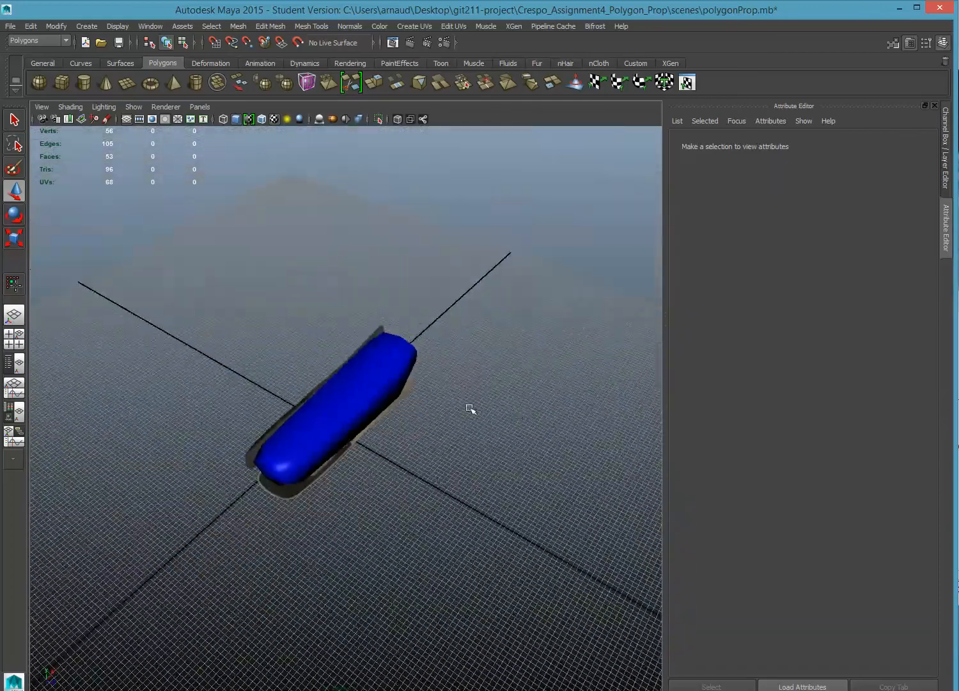
pyautogui.moveTo(470, 410); pyautogui.dragTo(234, 366)
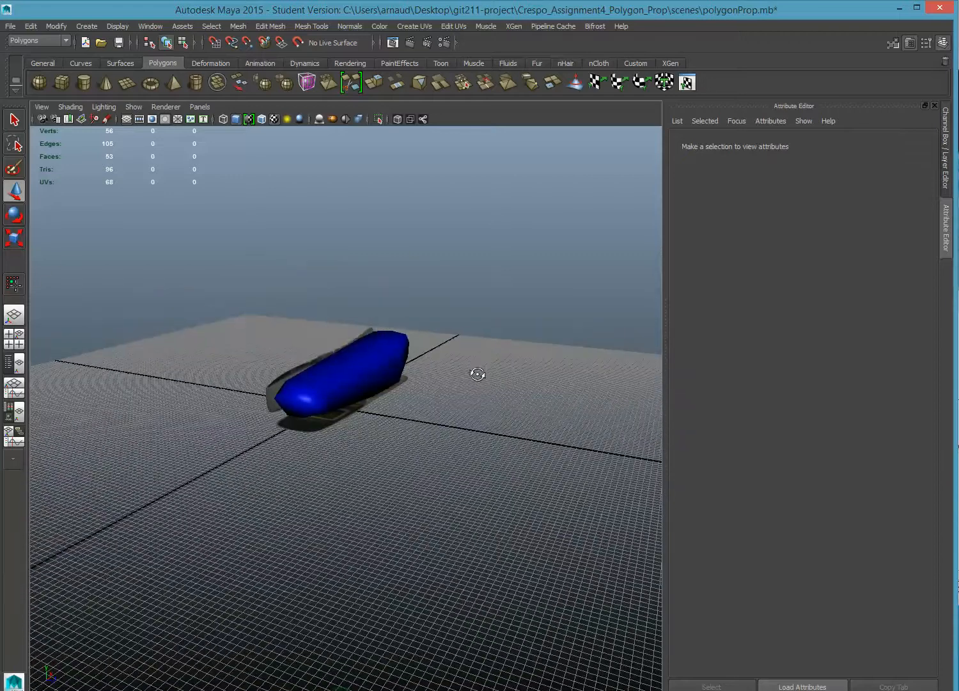
pyautogui.click(332, 377)
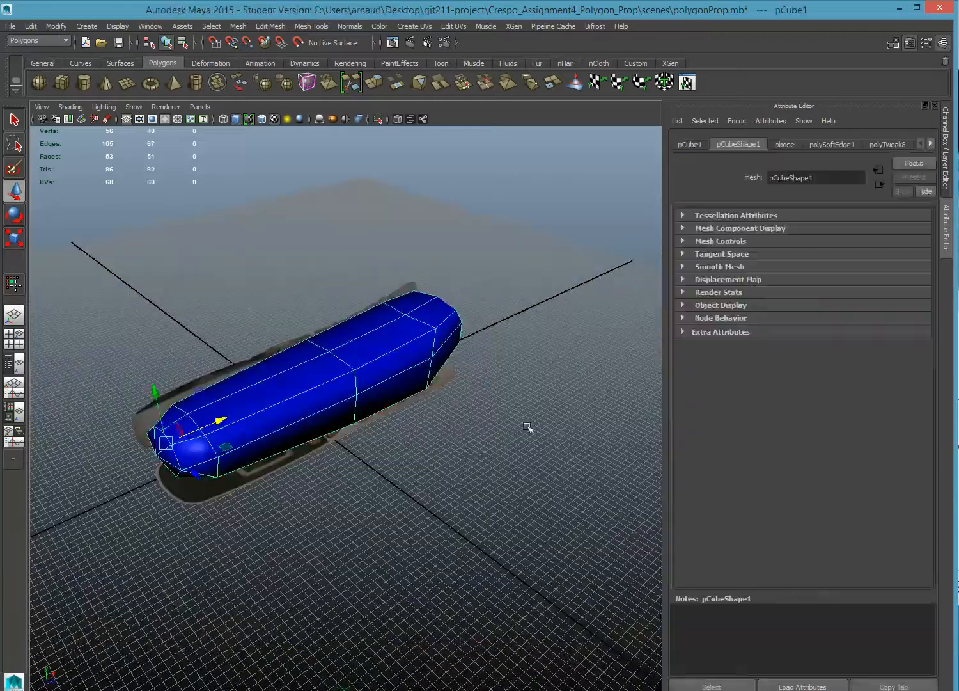